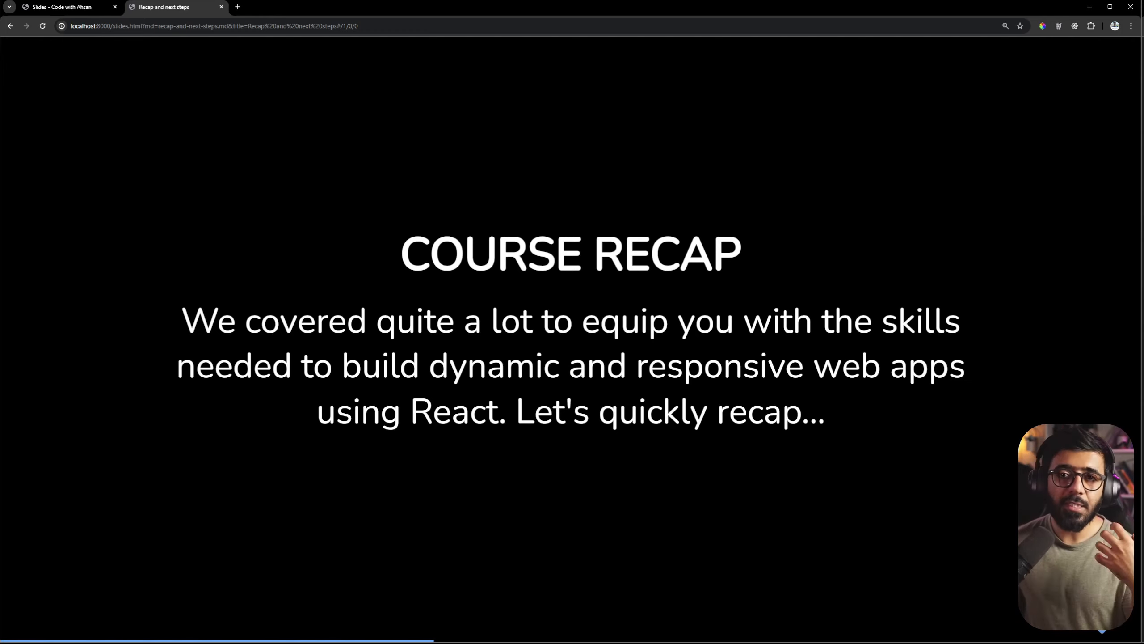
Advance two slides, past the JSX slide, to the todo-list DevTools demo
key(Right)
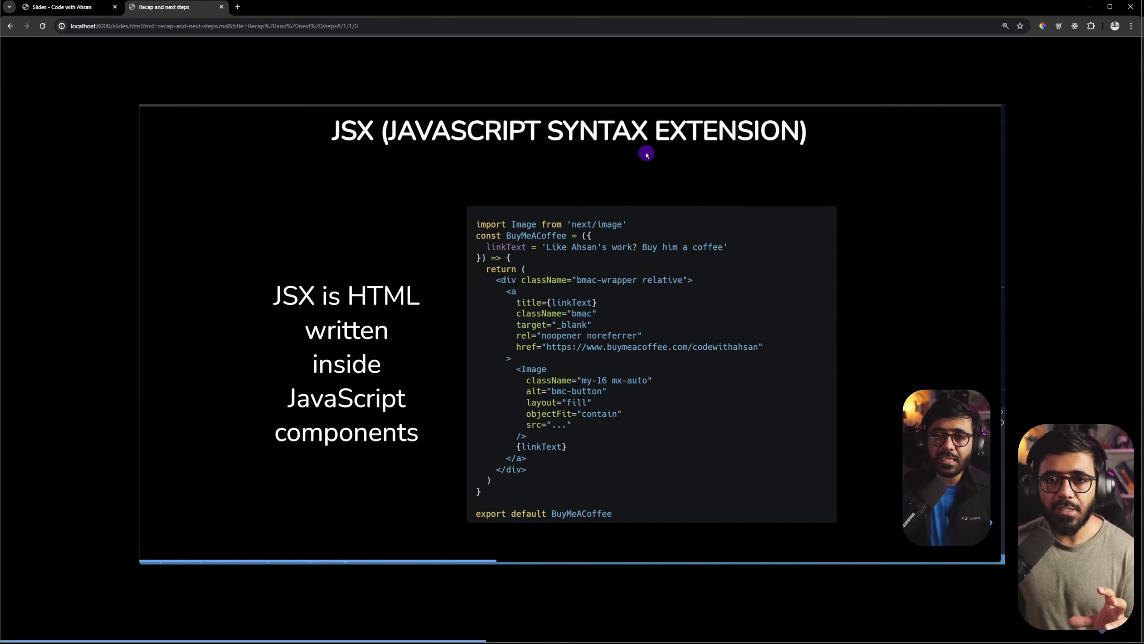
key(Right)
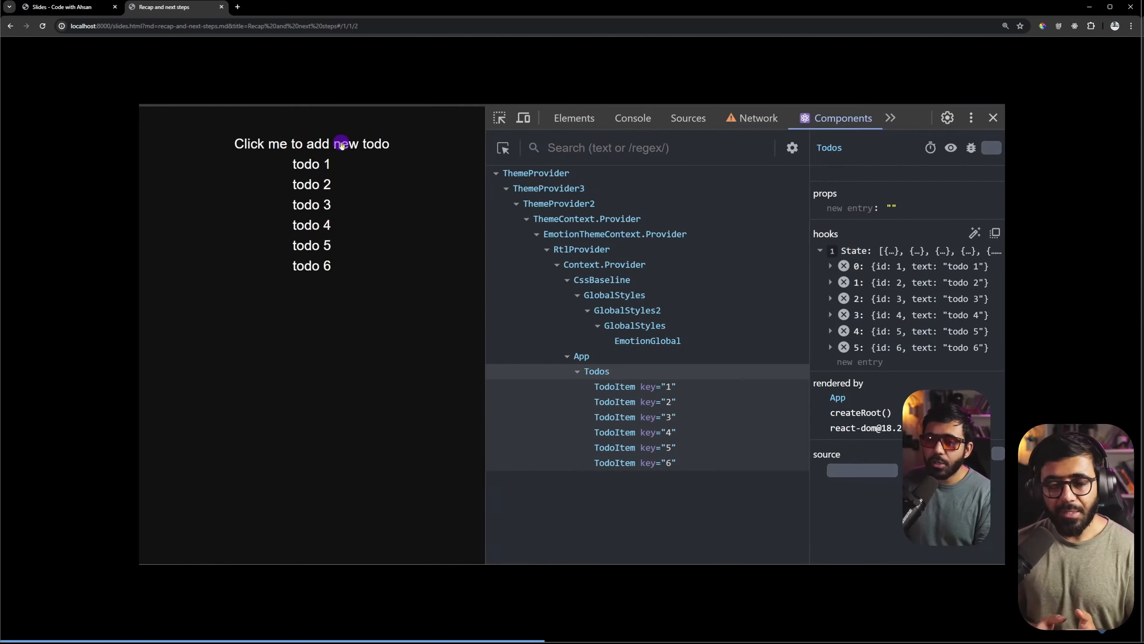
Move past the components–reducer–store diagram to the React Router App's About page
click(992, 118)
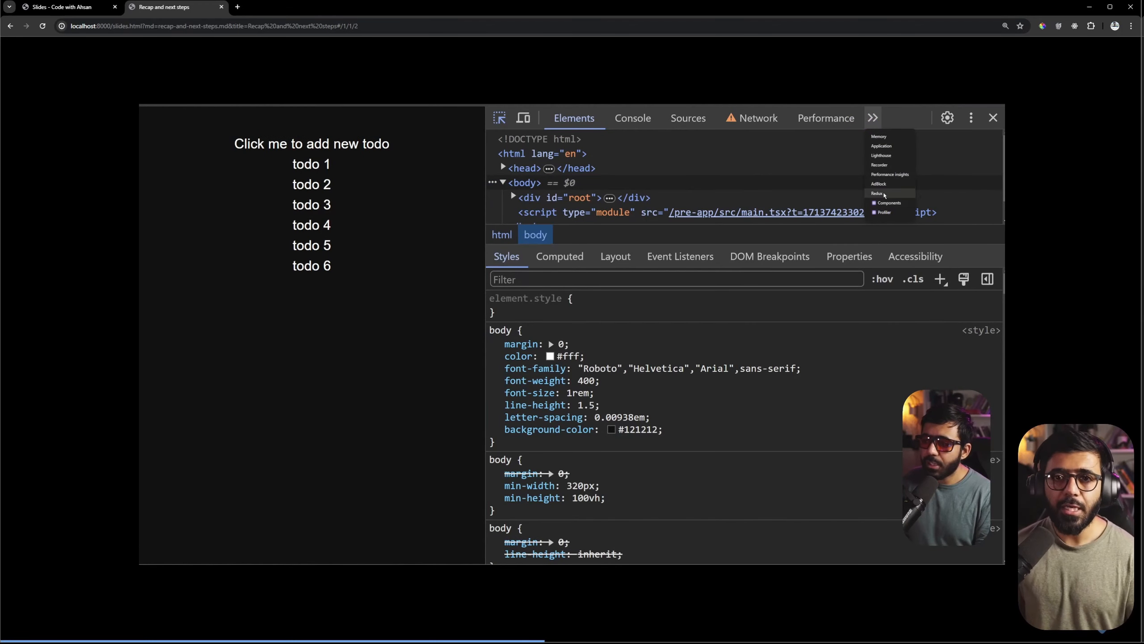
click(889, 203)
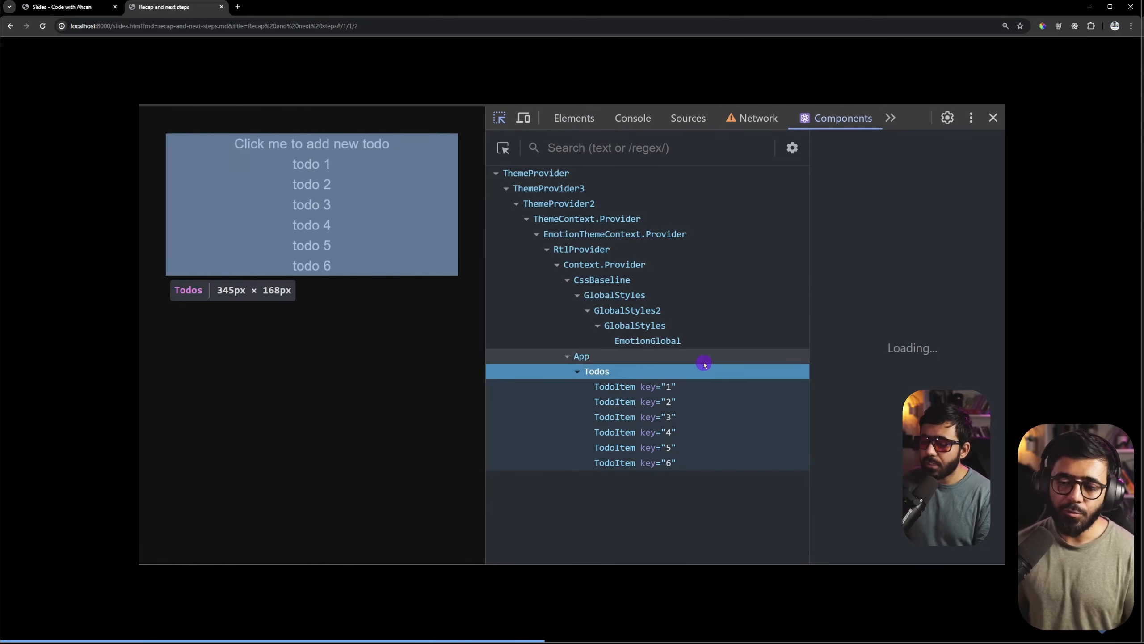
click(596, 370)
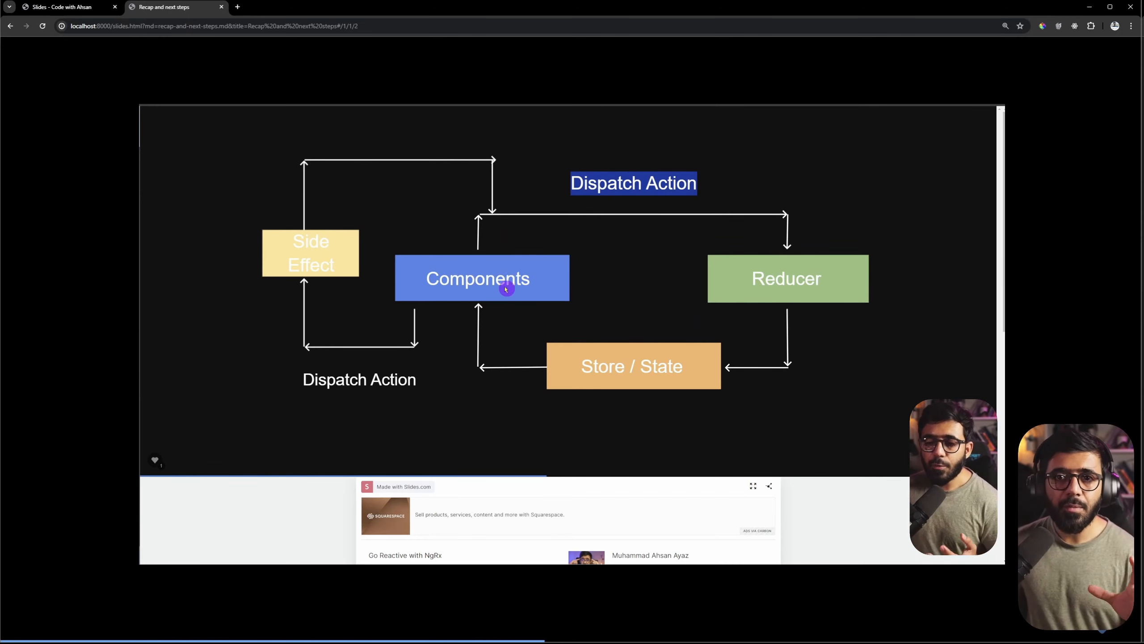
key(Right)
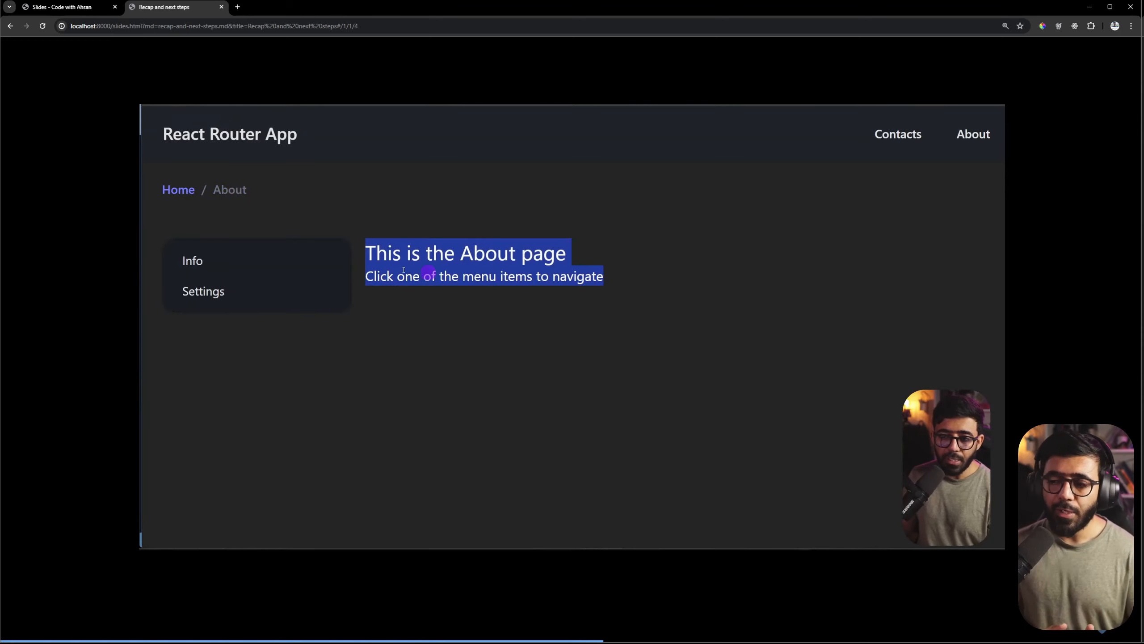
Pass the nested-route and loader-data slides to the passing Playwright number-guessing test
click(193, 261)
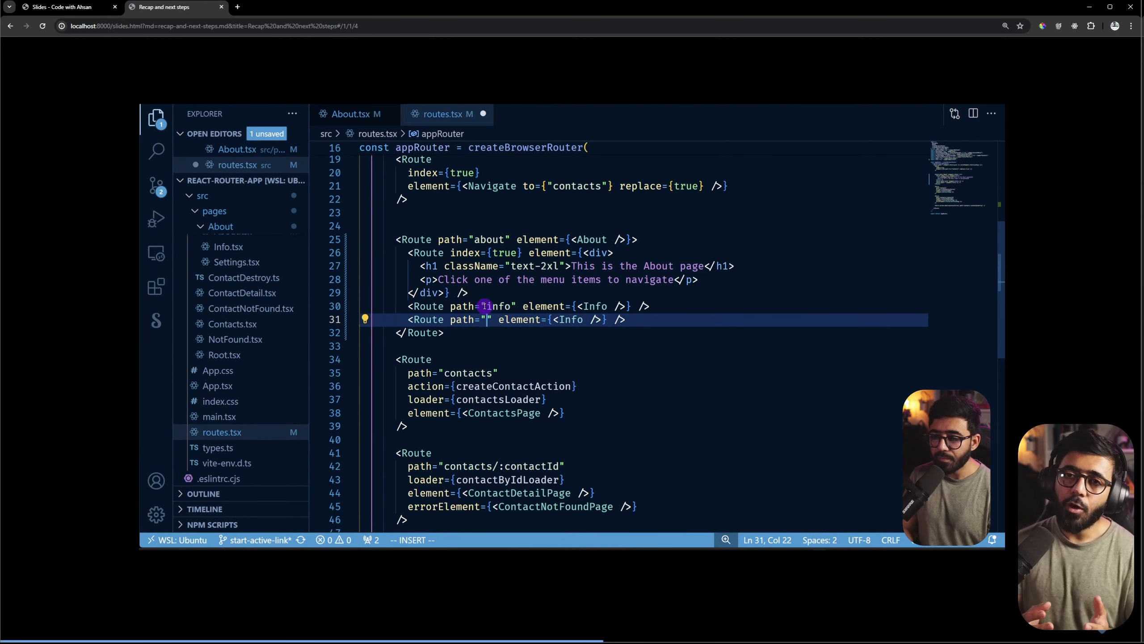
text(settings)
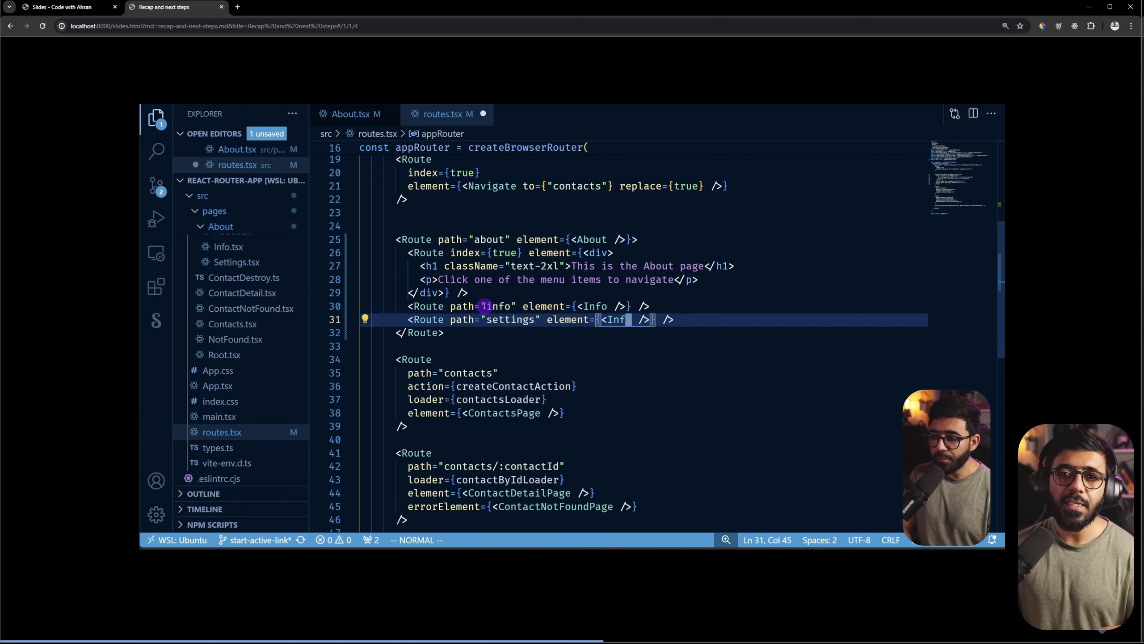
click(173, 7)
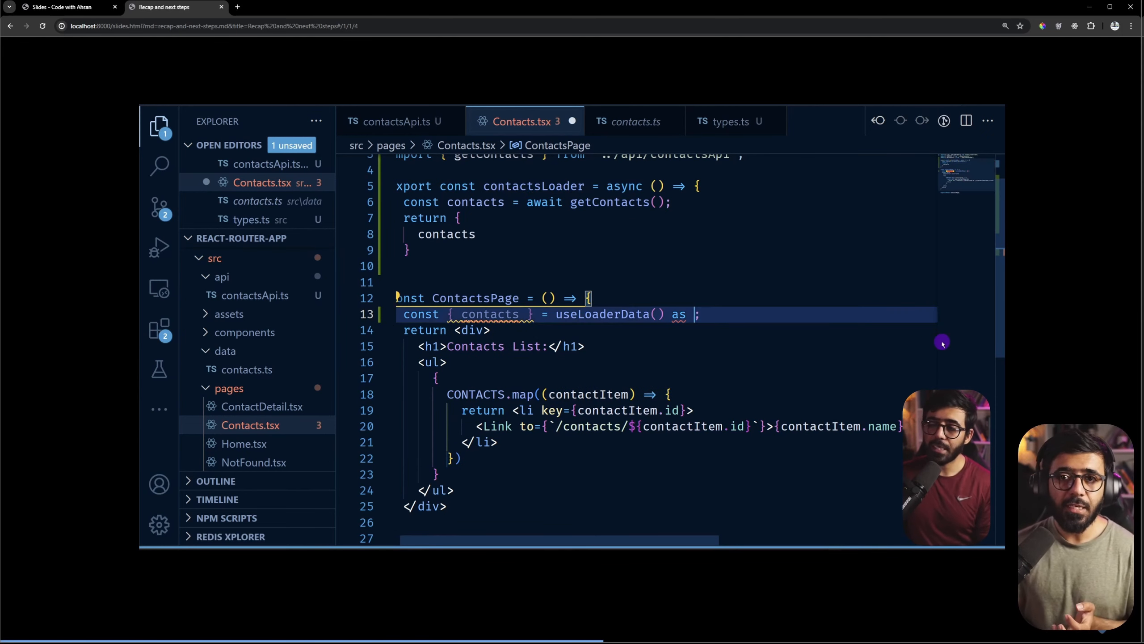
text(Awa)
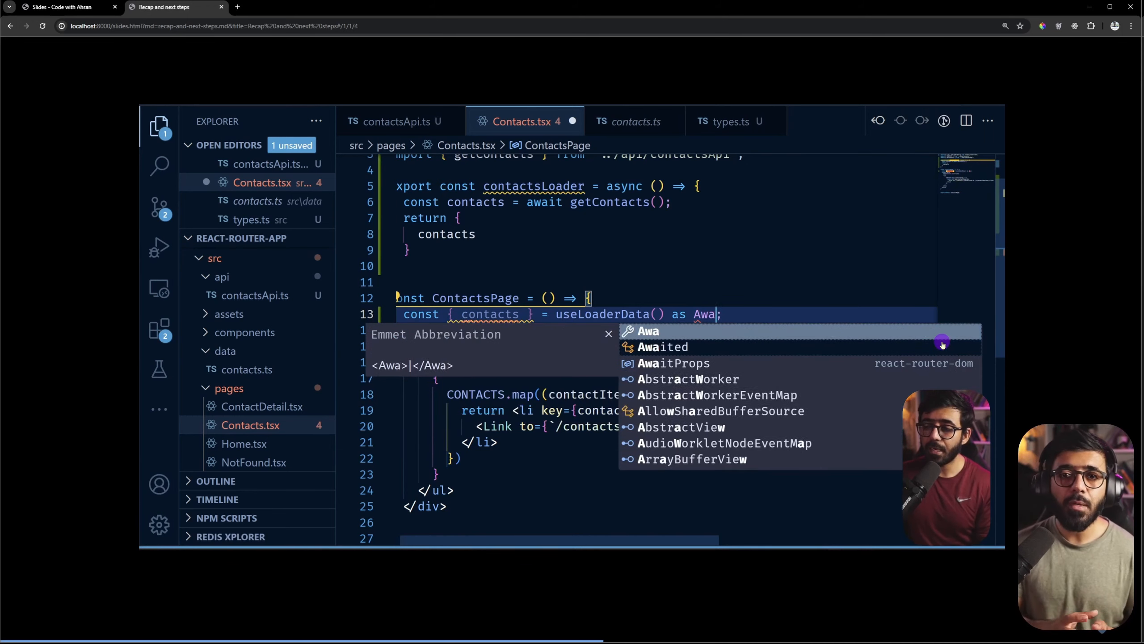
text(it)
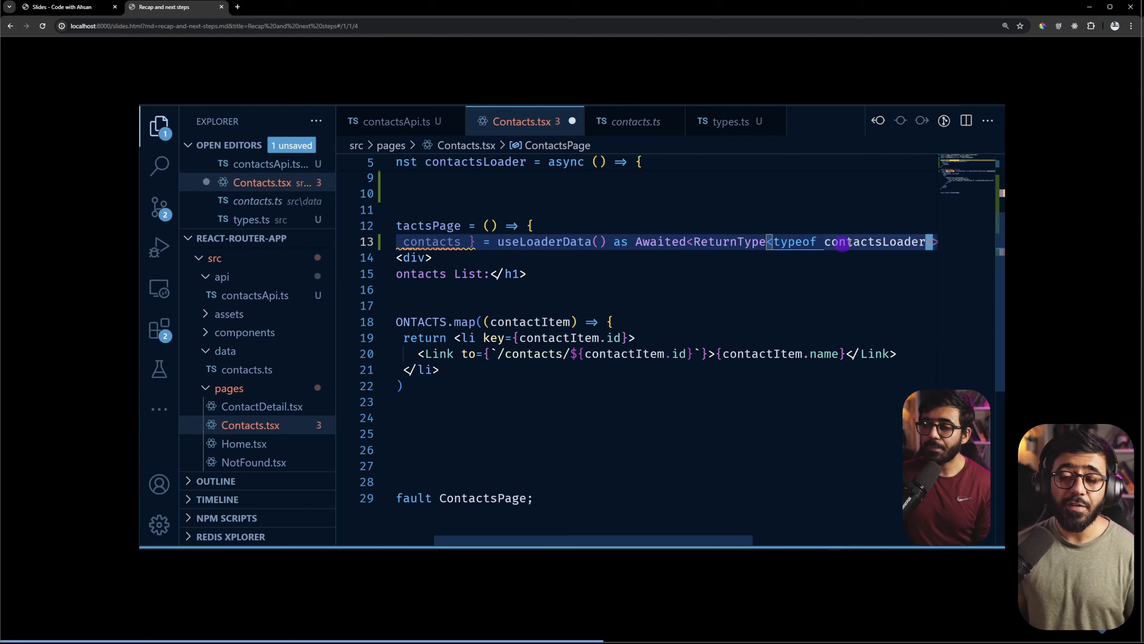
click(175, 7)
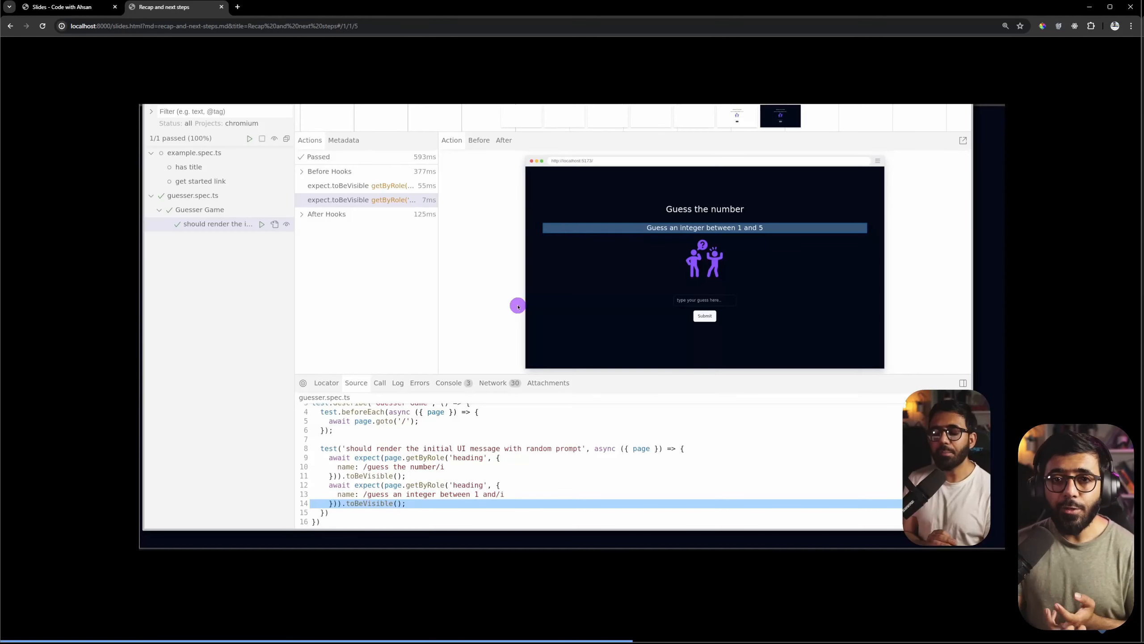
mouse_move(791, 293)
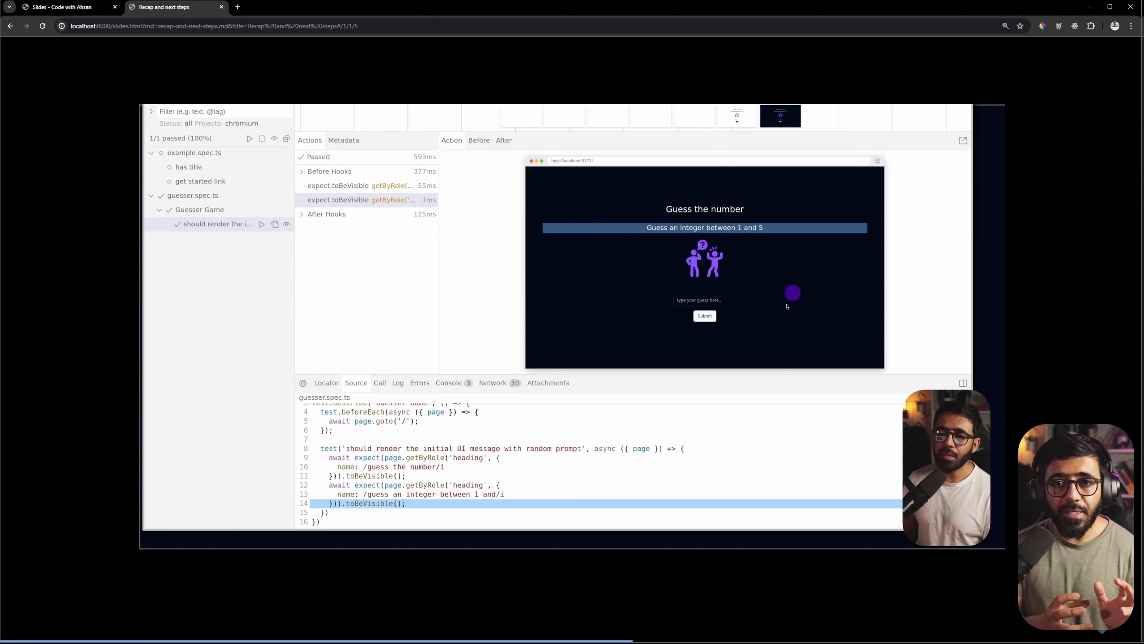
mouse_move(534, 277)
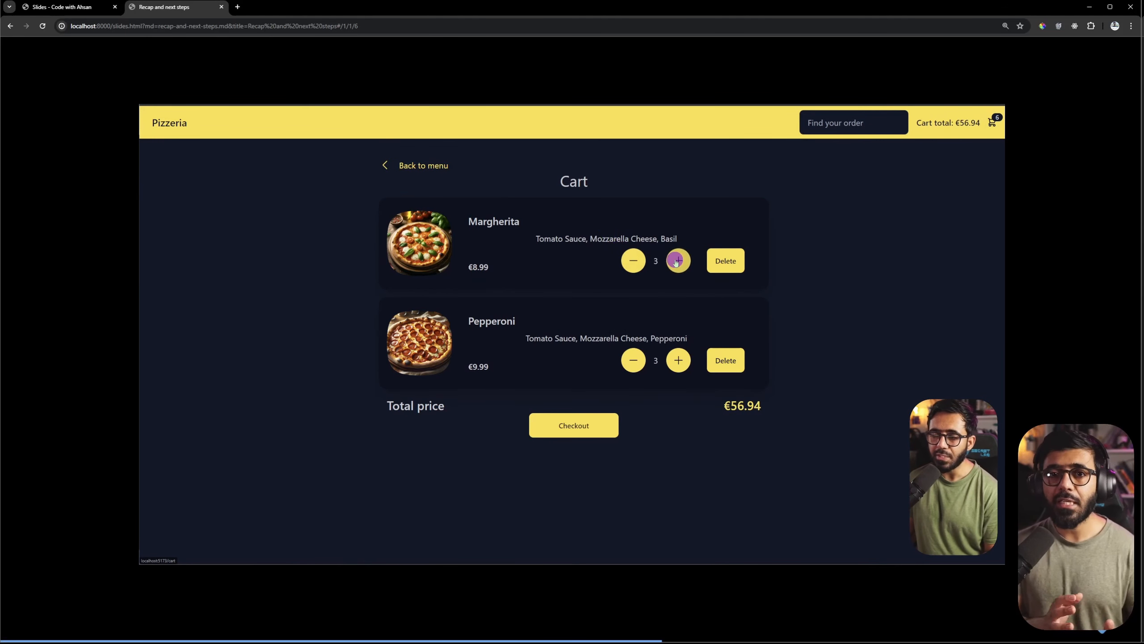
Move past the Pizzeria checkout and local-storage demos to the 'learning doesn't stop here' slide
click(573, 425)
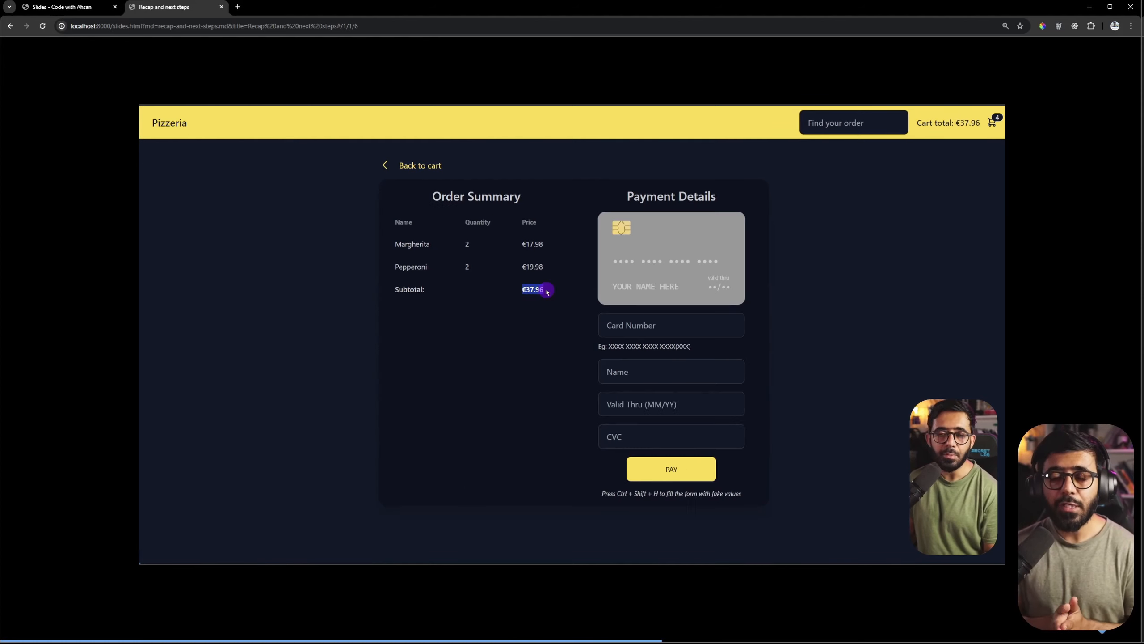
click(670, 468)
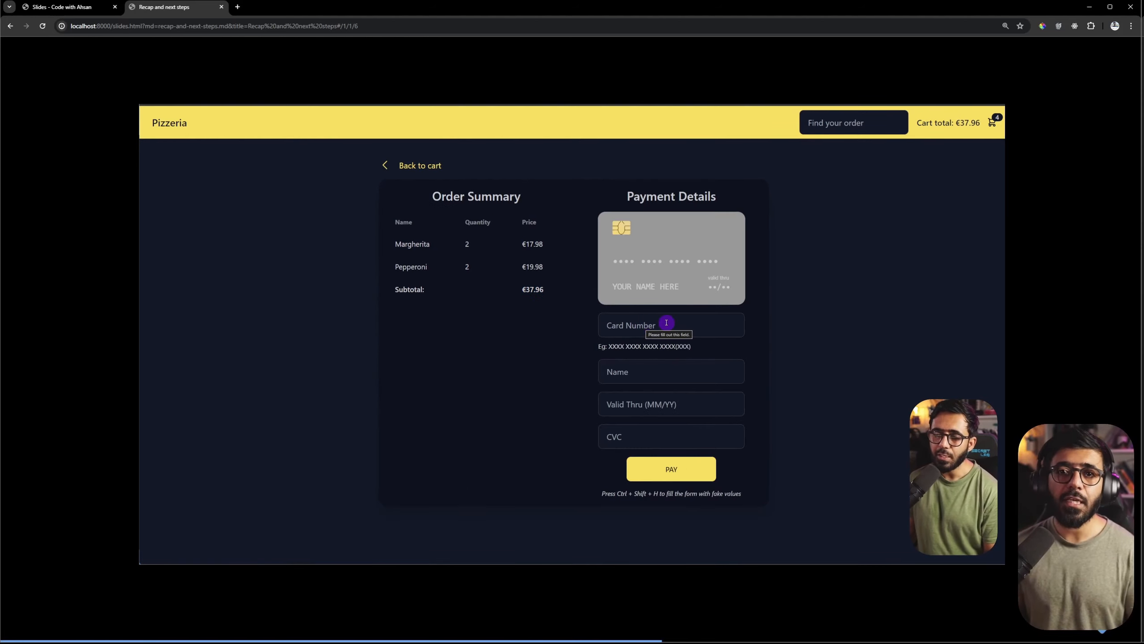
text(5)
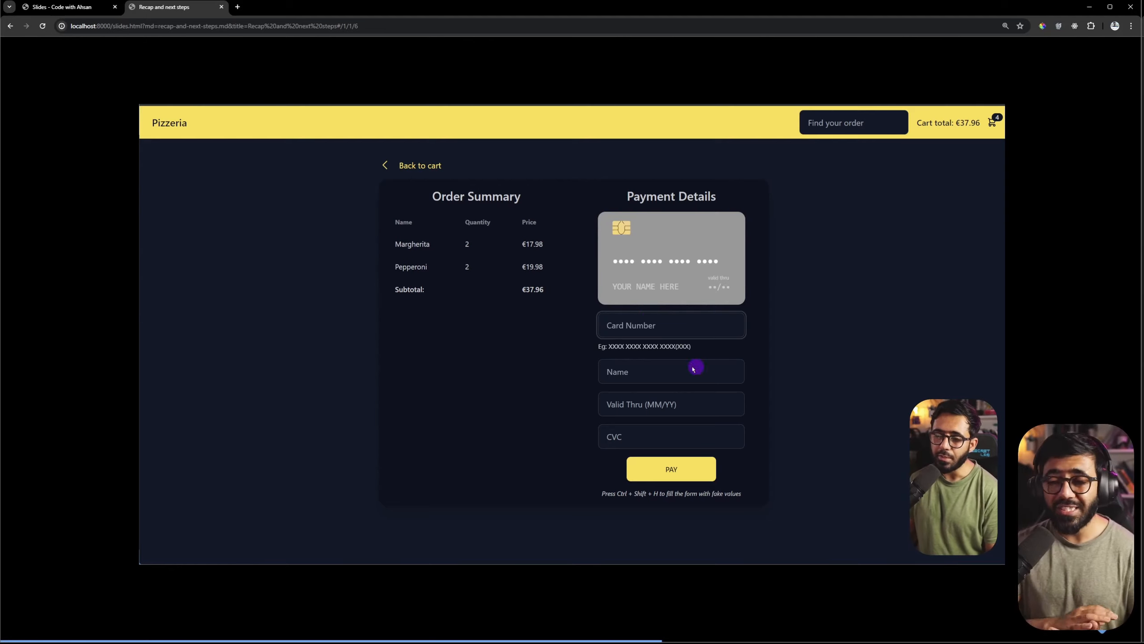
click(670, 403)
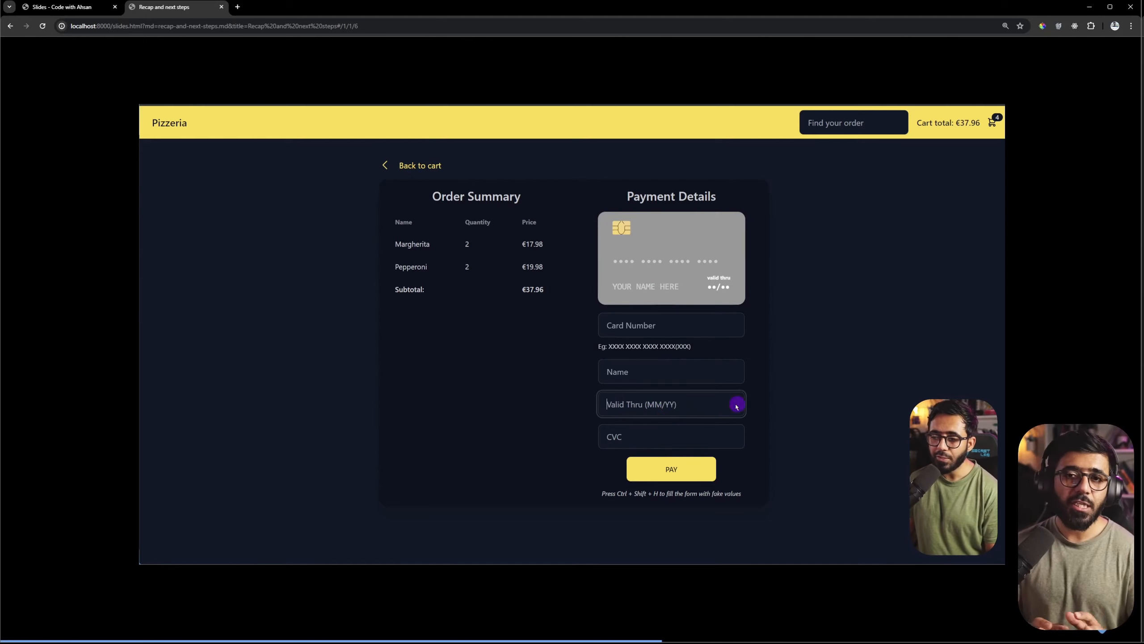
text(12)
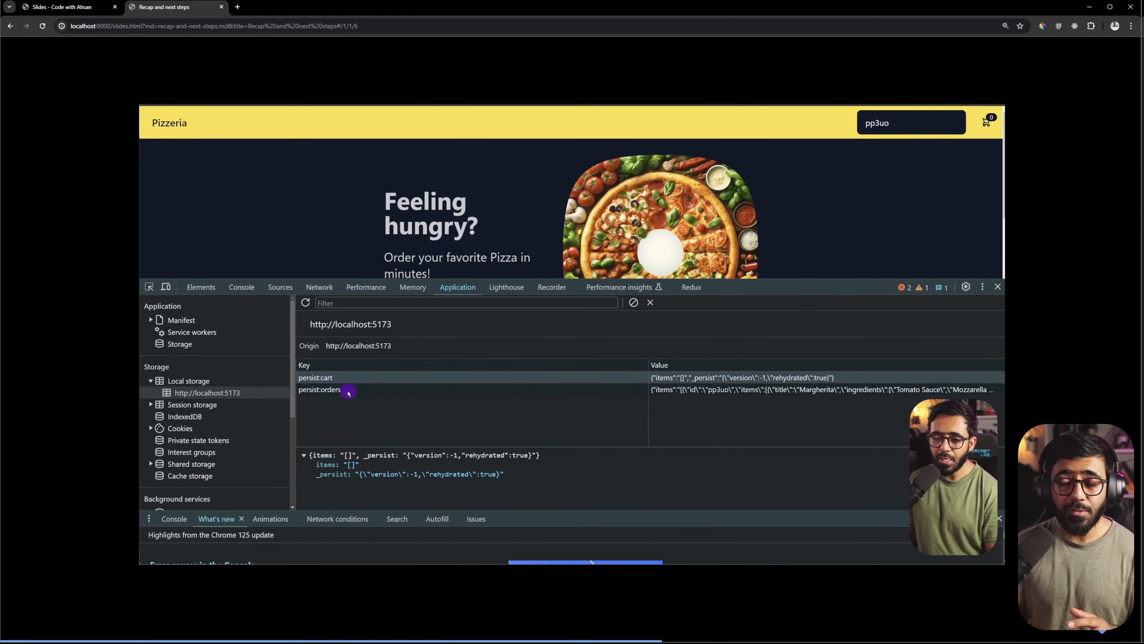
click(319, 389)
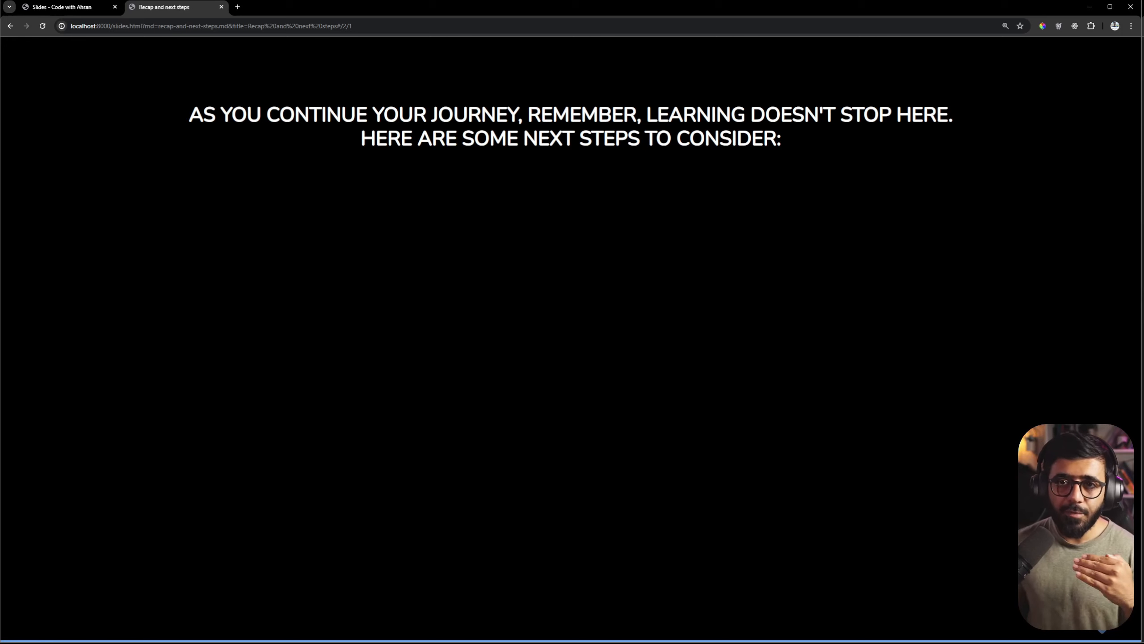
Reveal the Build Projects and Contribute to Open Source bullets
key(Right)
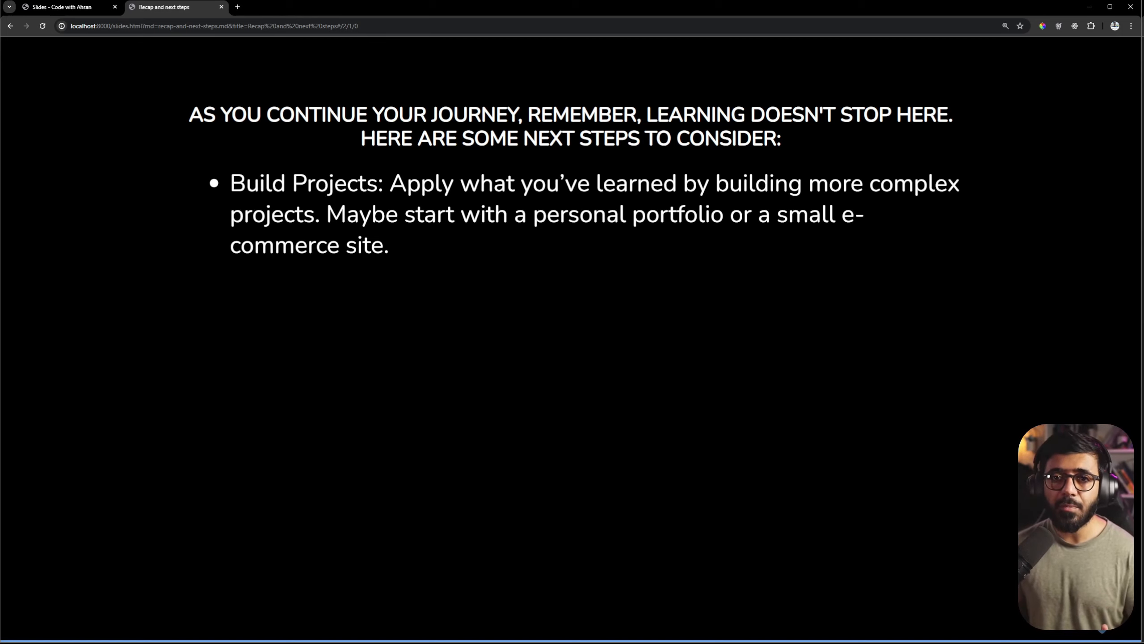
key(Right)
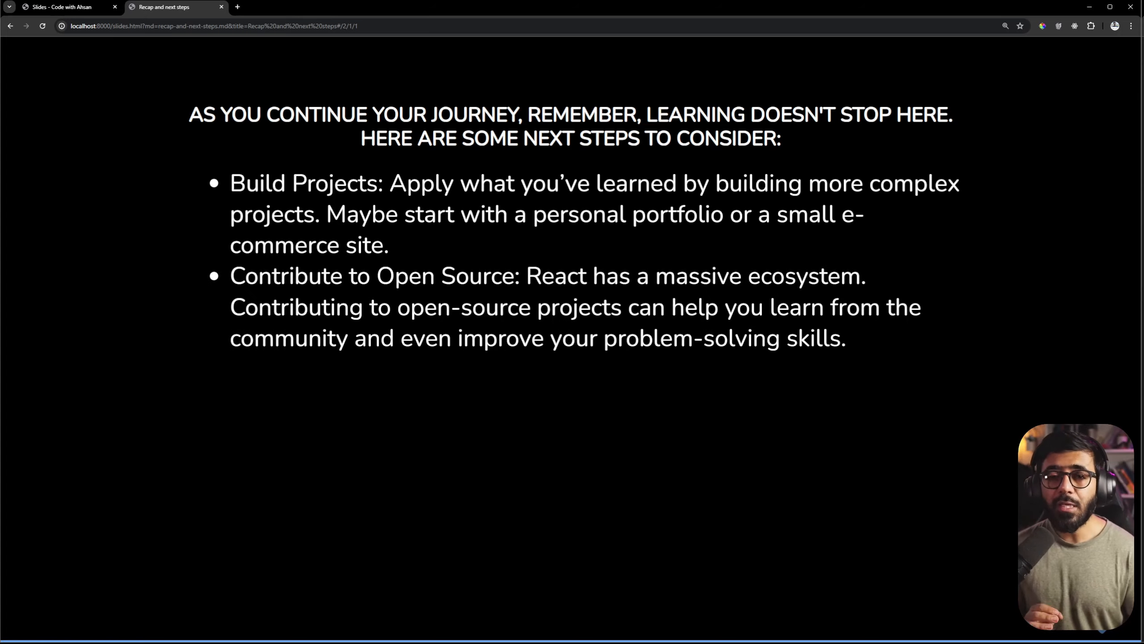